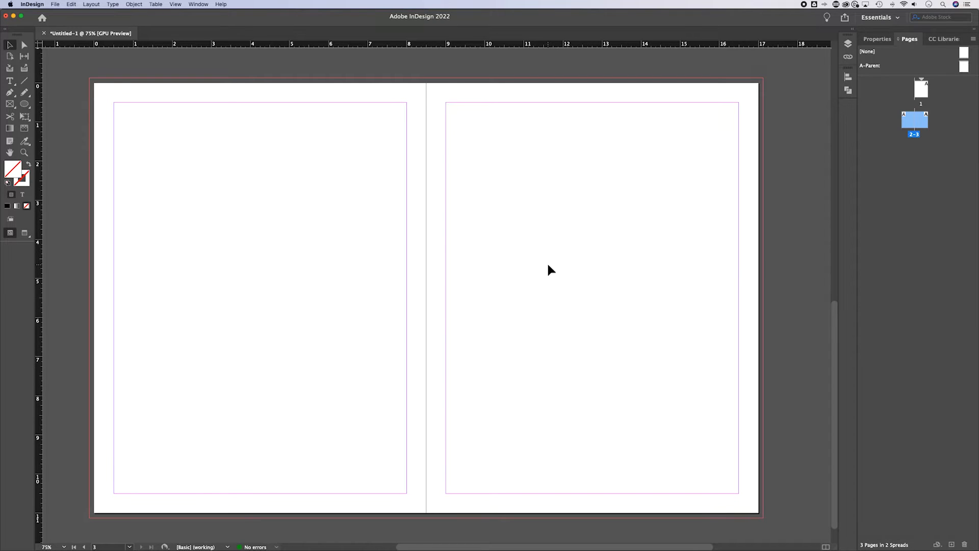
{"action": "mouse_move", "coordinate": [547, 274]}
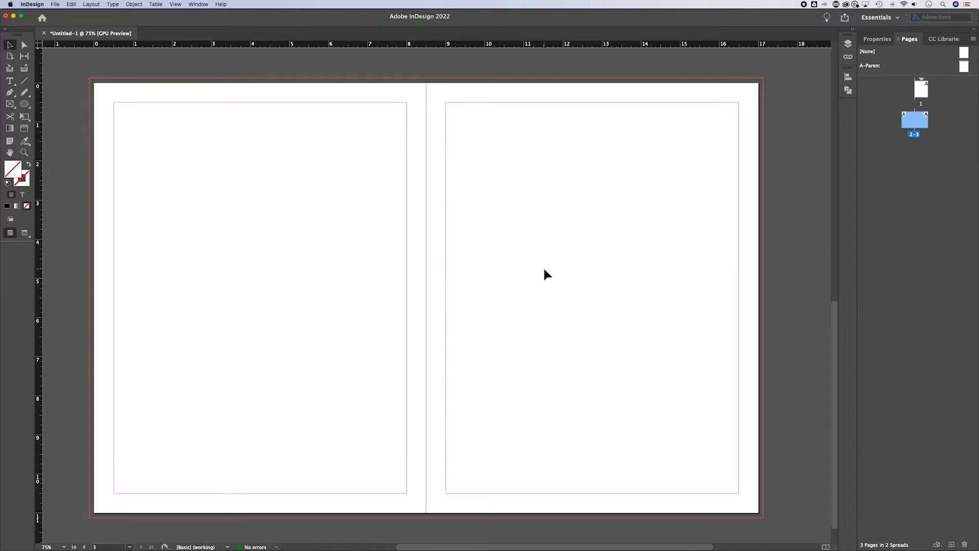
{"action": "mouse_move", "coordinate": [237, 130]}
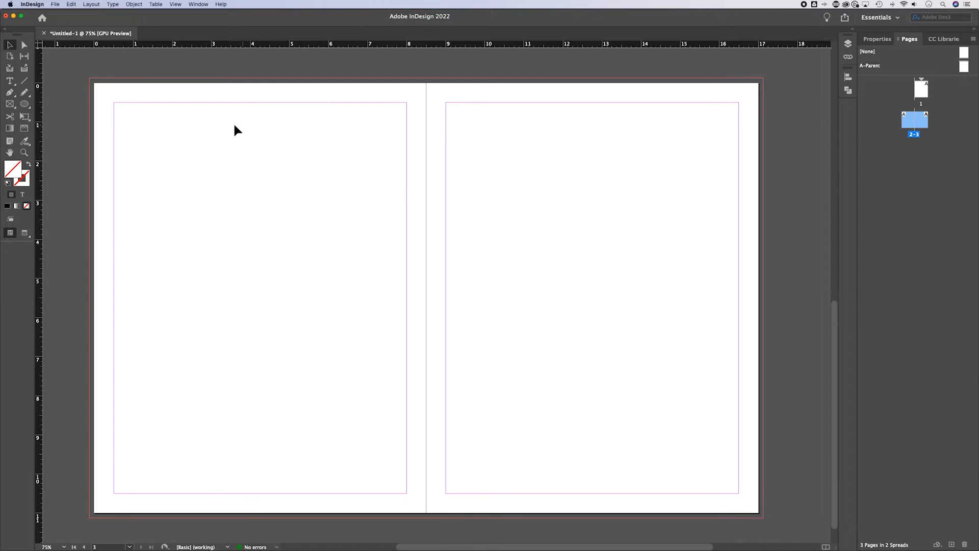
{"action": "mouse_move", "coordinate": [188, 107]}
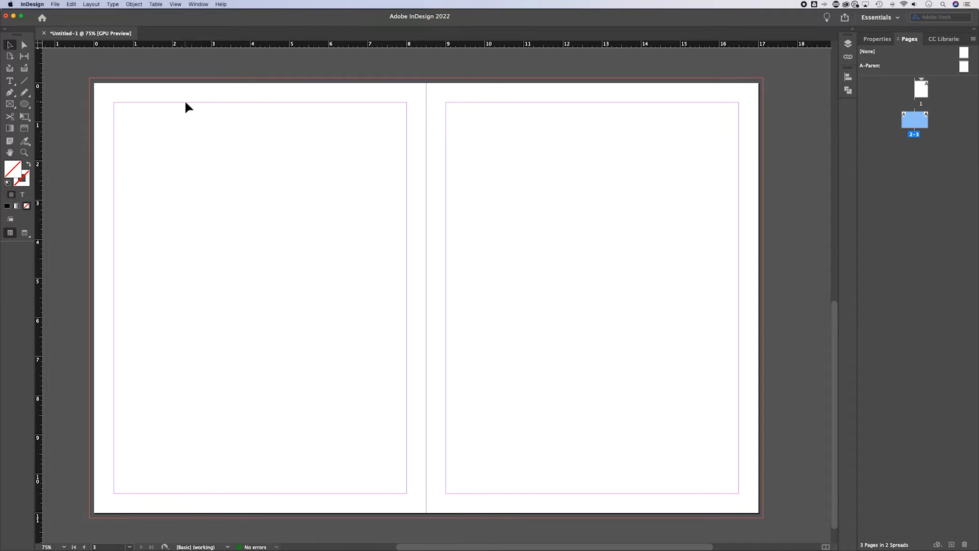
{"action": "mouse_move", "coordinate": [684, 142]}
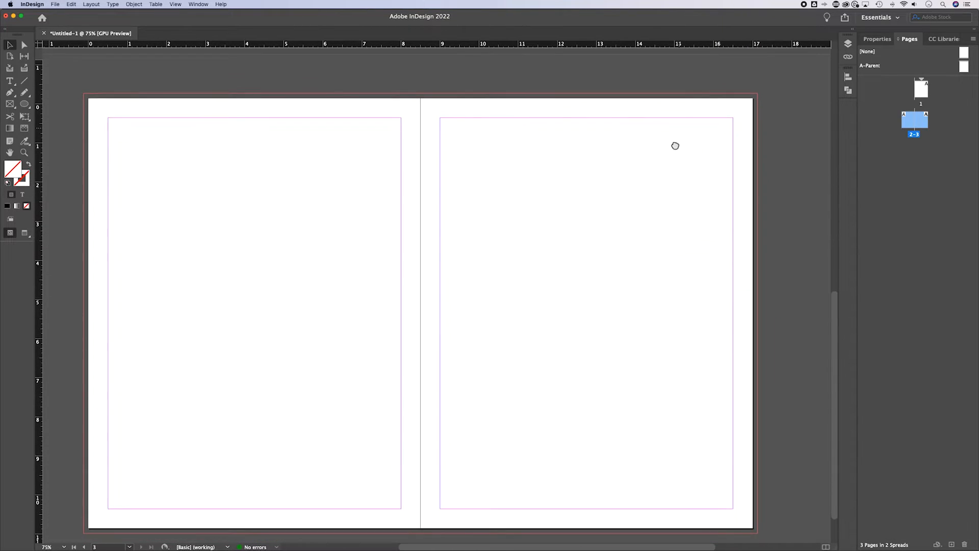
- In Document Setup, change the page size to a custom 8.5 × 8.5 in square, previewing before applying
{"action": "scroll", "scroll_direction": "up", "scroll_amount": 3}
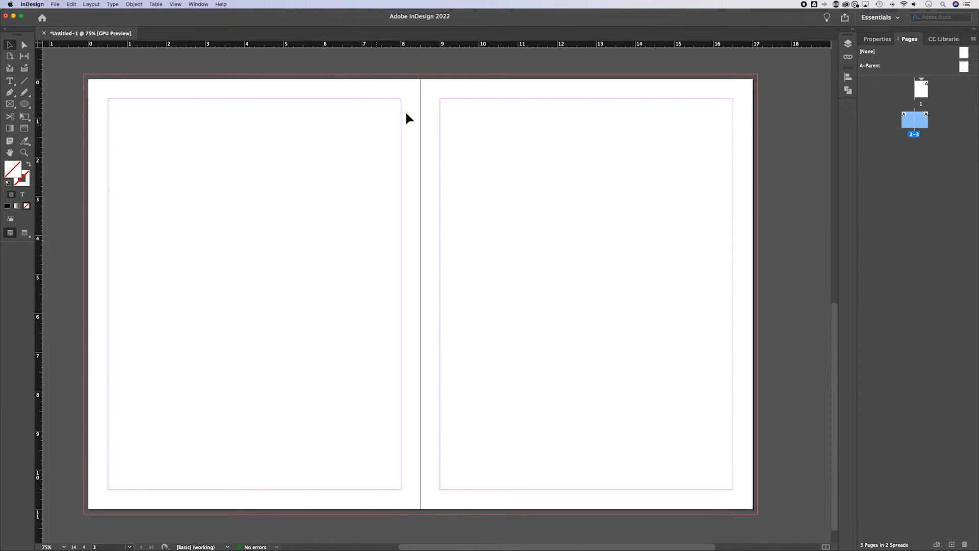
{"action": "left_click", "coordinate": [55, 5]}
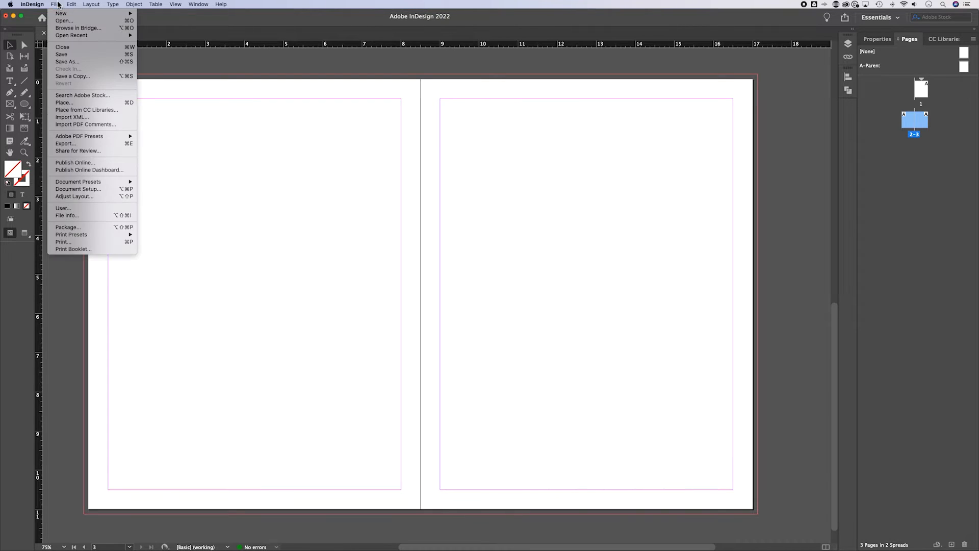
{"action": "mouse_move", "coordinate": [78, 182]}
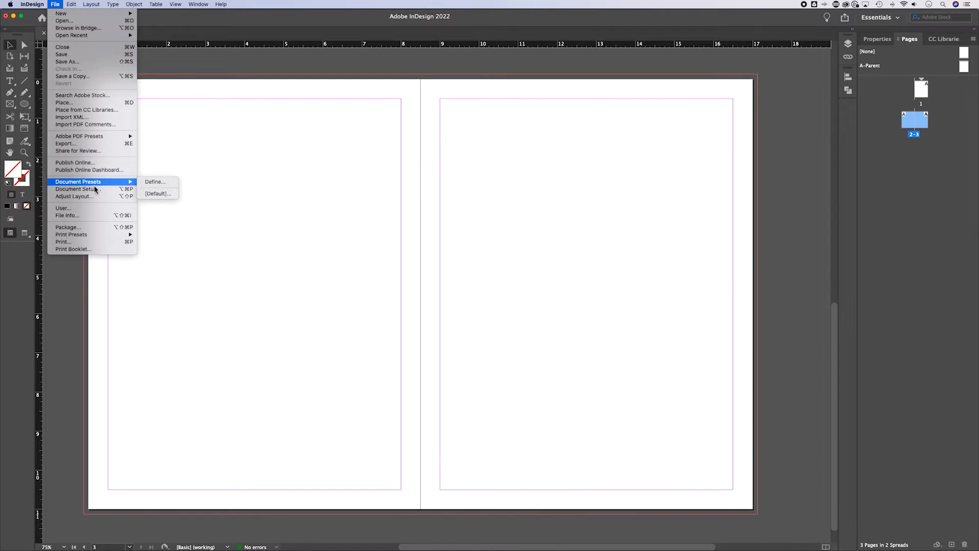
{"action": "left_click", "coordinate": [77, 188]}
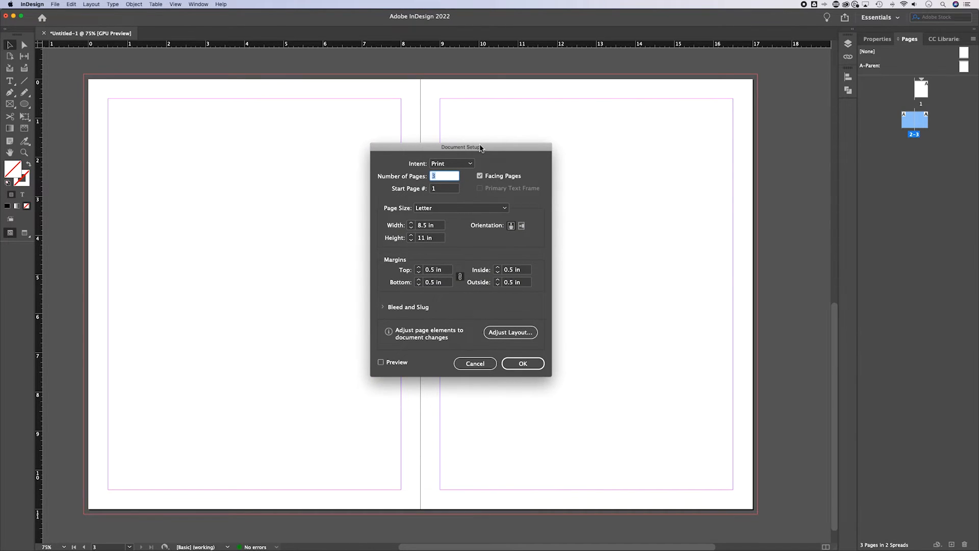
{"action": "mouse_move", "coordinate": [485, 153]}
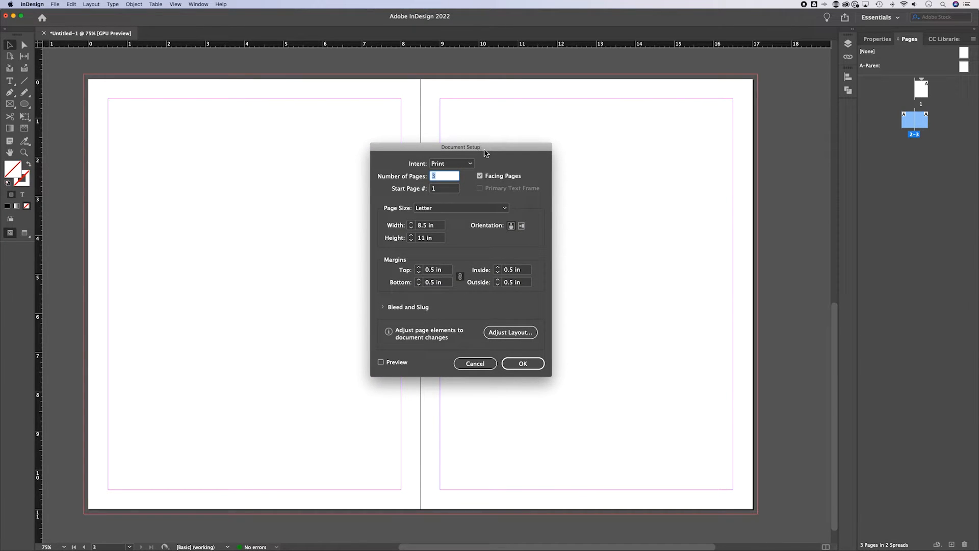
{"action": "mouse_move", "coordinate": [411, 228]}
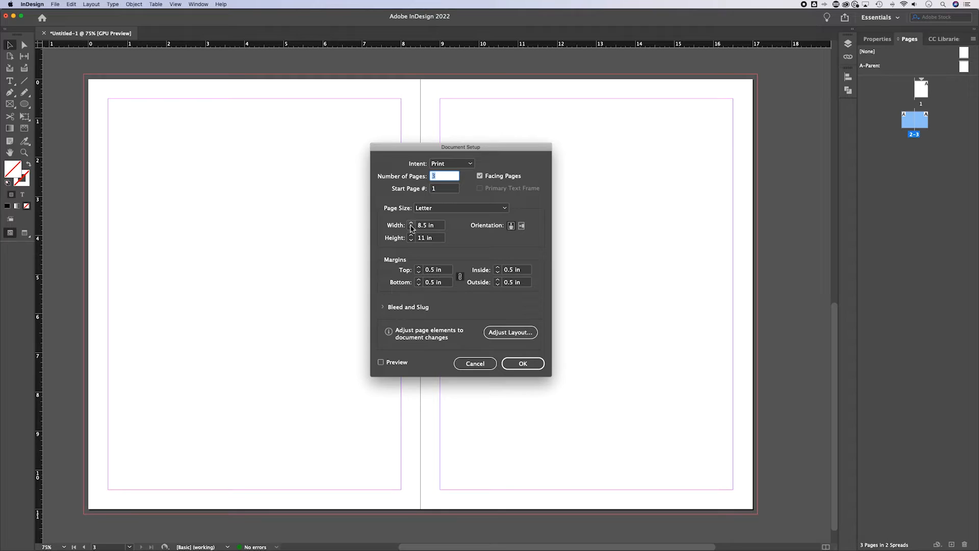
{"action": "mouse_move", "coordinate": [393, 216]}
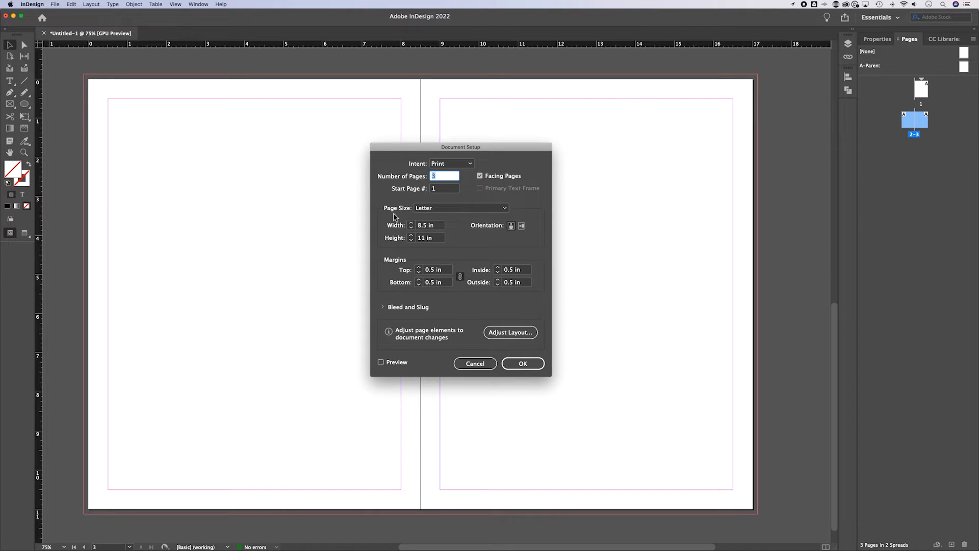
{"action": "left_click", "coordinate": [461, 208]}
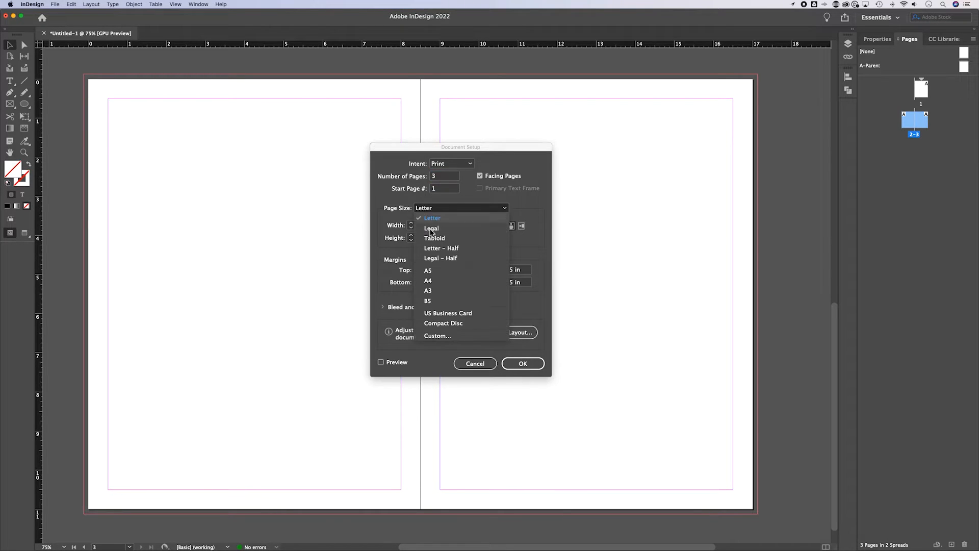
{"action": "mouse_move", "coordinate": [403, 219]}
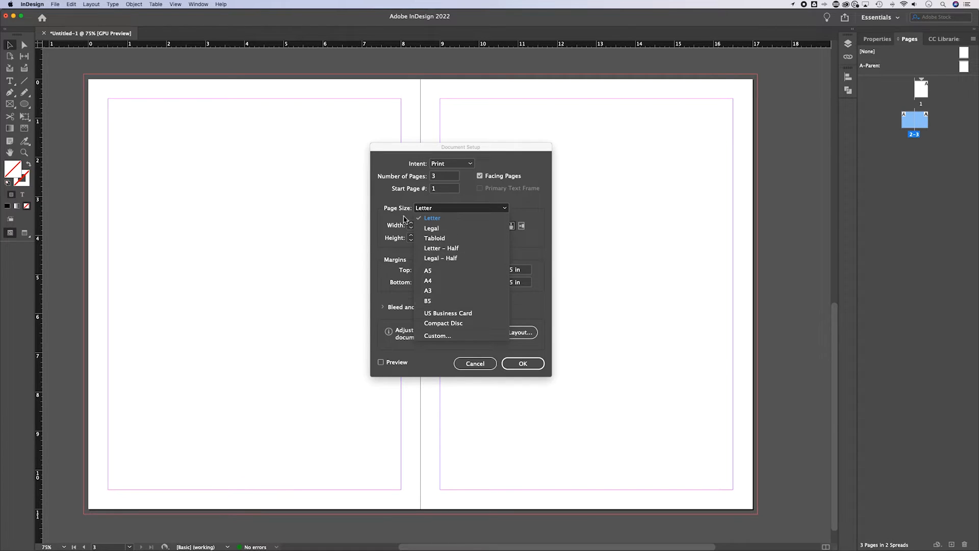
{"action": "left_click", "coordinate": [431, 217]}
{"action": "type", "text": "8.5"}
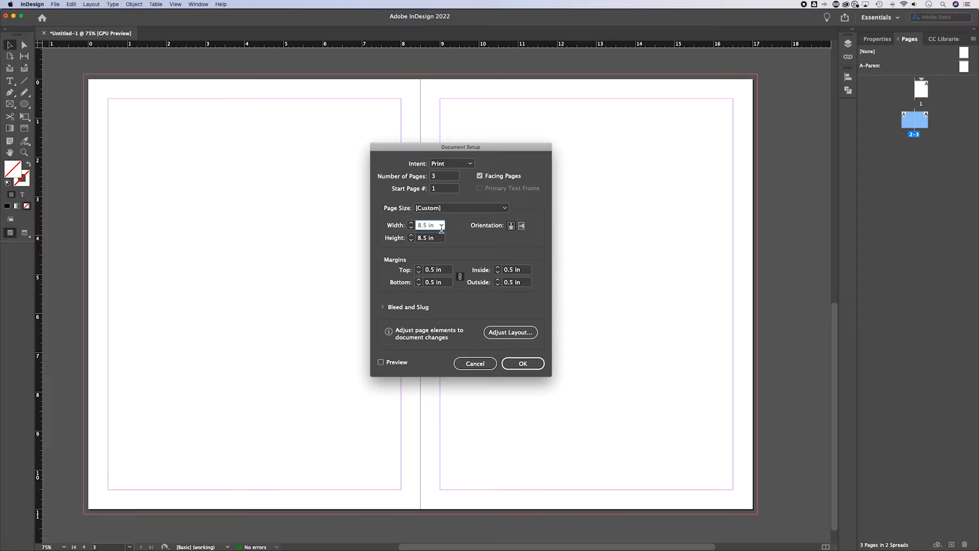
{"action": "left_click", "coordinate": [429, 225]}
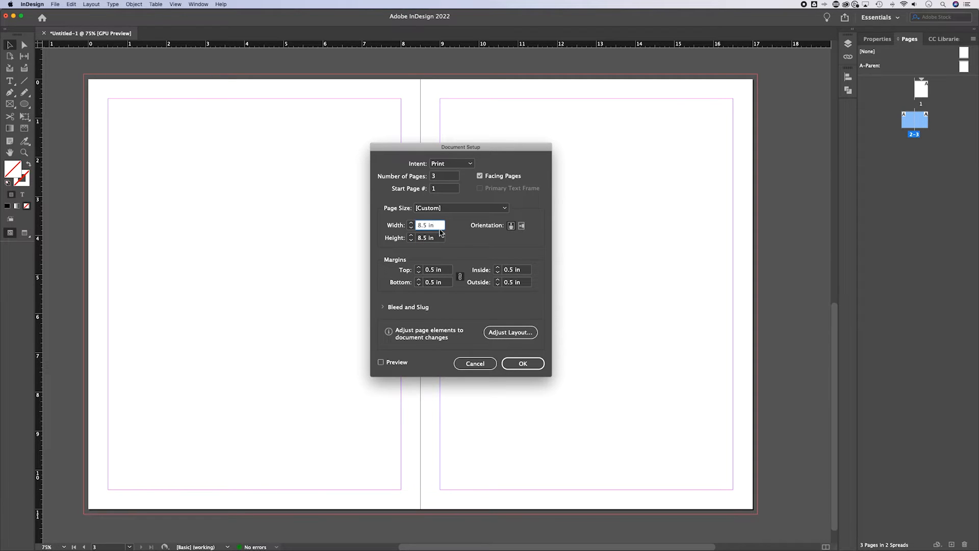
{"action": "mouse_move", "coordinate": [486, 267]}
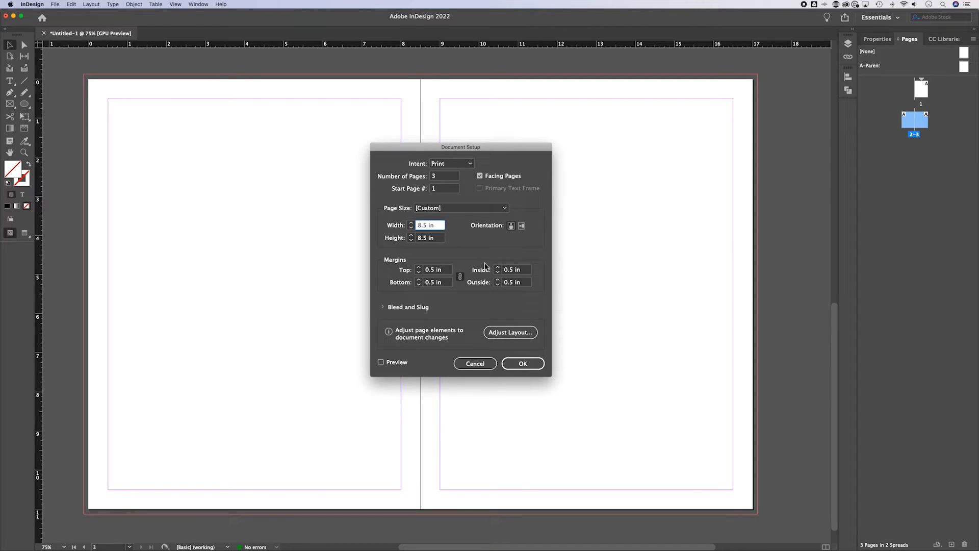
{"action": "mouse_move", "coordinate": [406, 364]}
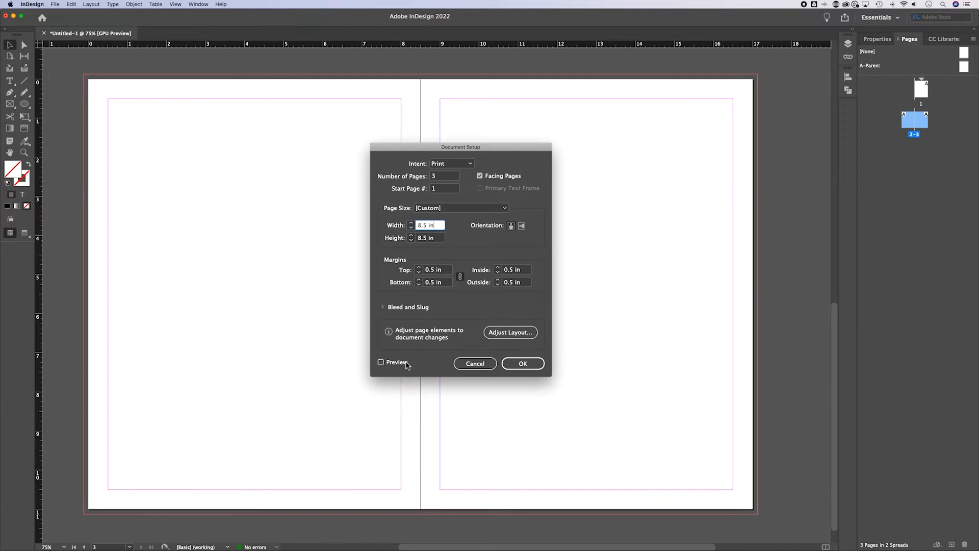
{"action": "left_click", "coordinate": [381, 362]}
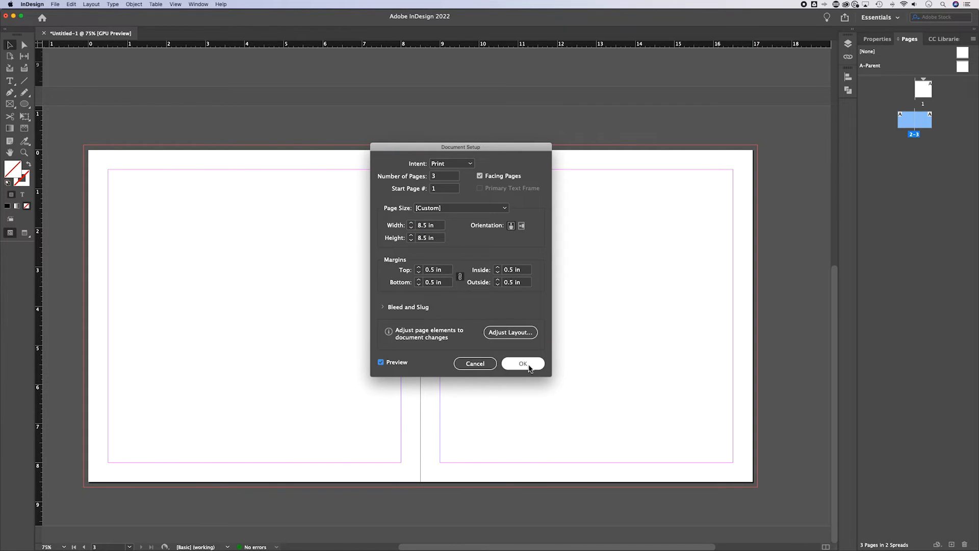
{"action": "left_click", "coordinate": [523, 363]}
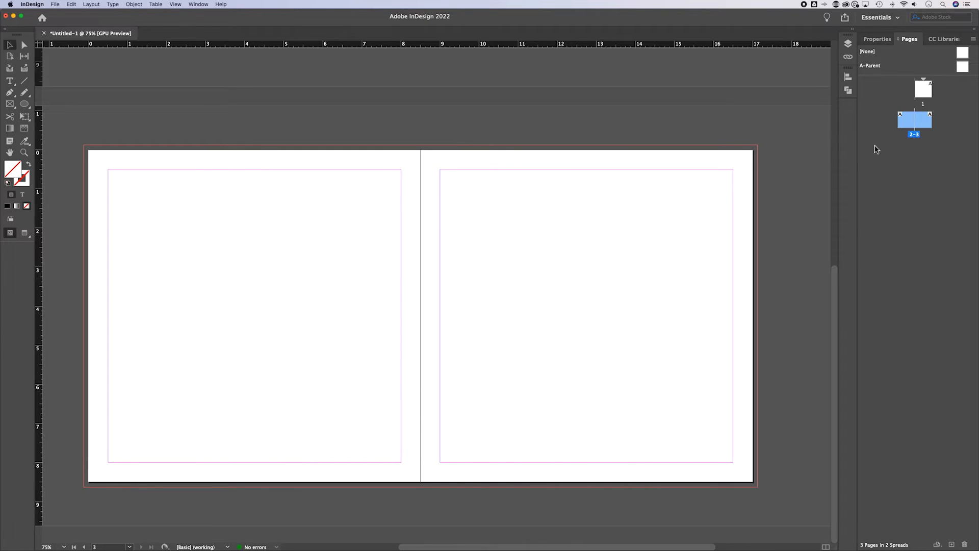
{"action": "mouse_move", "coordinate": [917, 147]}
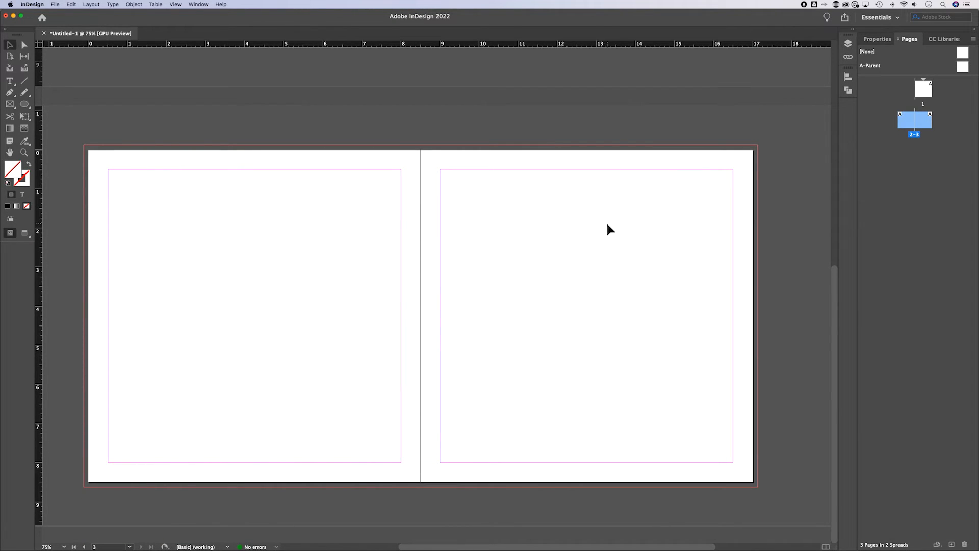
{"action": "mouse_move", "coordinate": [10, 56]}
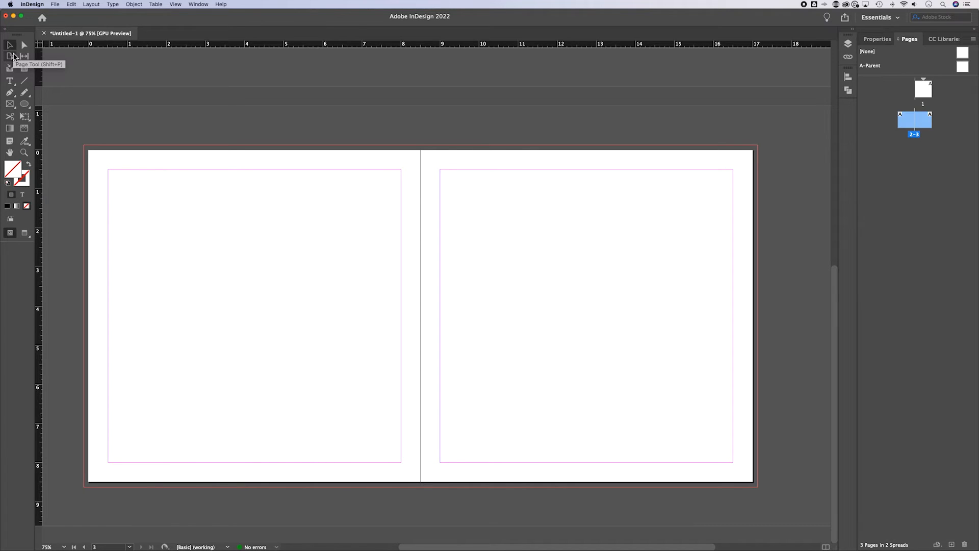
- Select the page, try a page-size change for range 2-3 in Properties, then cancel Margins and Columns
{"action": "left_click", "coordinate": [11, 57]}
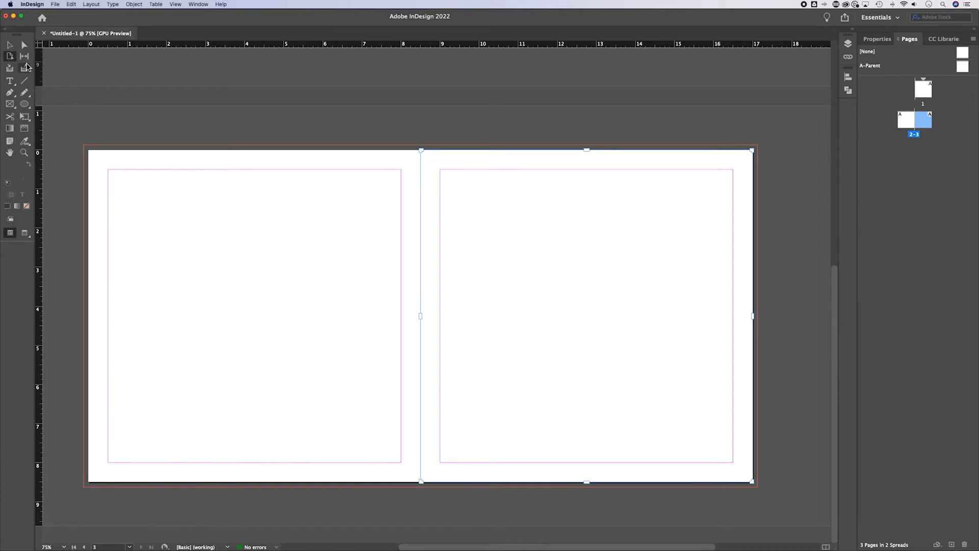
{"action": "mouse_move", "coordinate": [786, 98]}
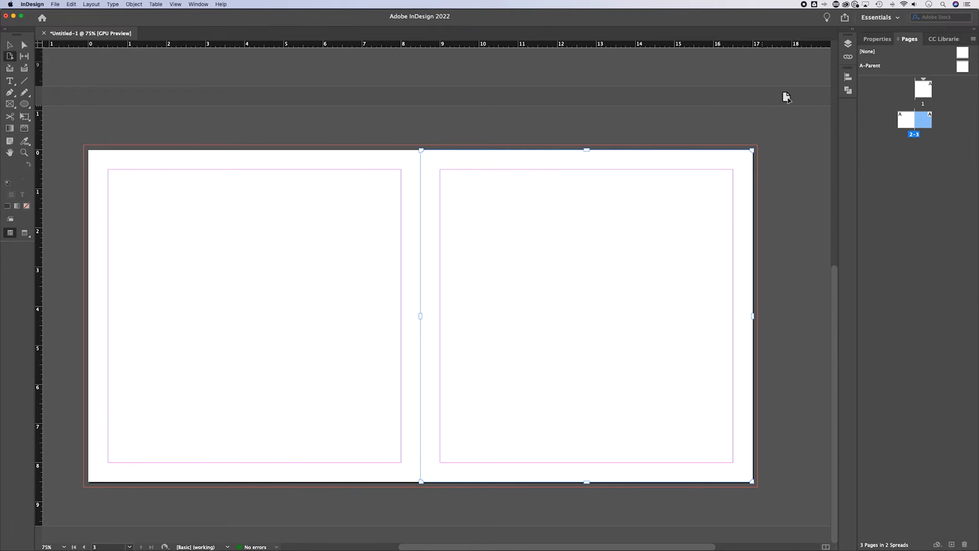
{"action": "left_click", "coordinate": [877, 39]}
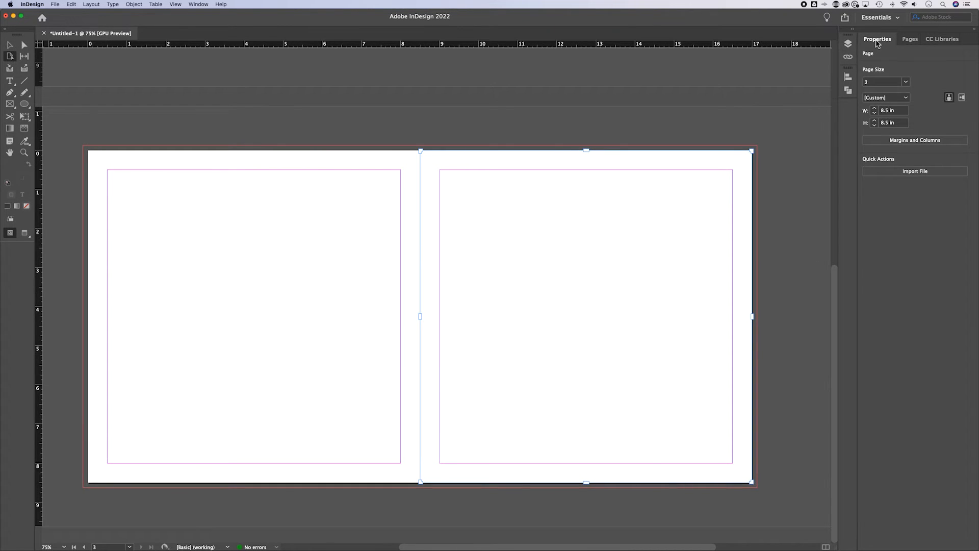
{"action": "mouse_move", "coordinate": [905, 86]}
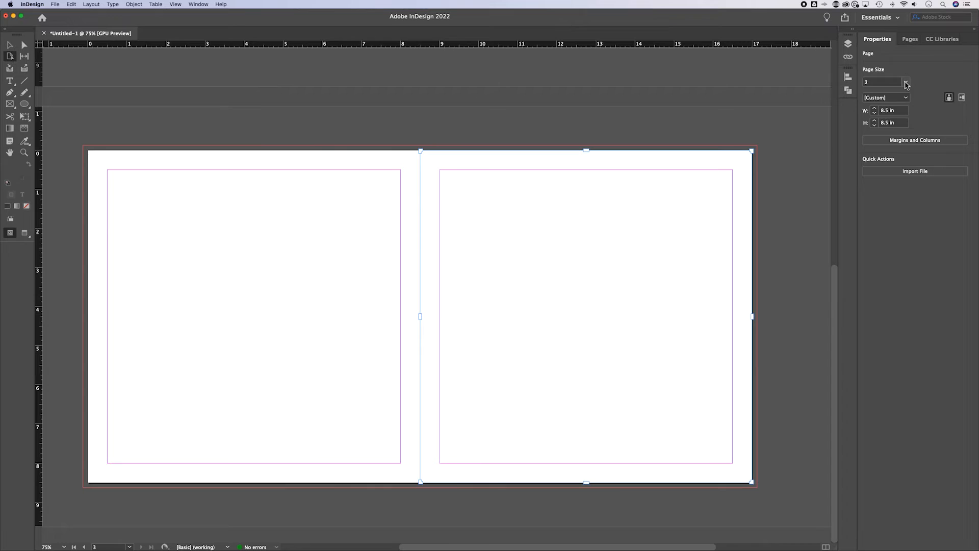
{"action": "left_click", "coordinate": [904, 82]}
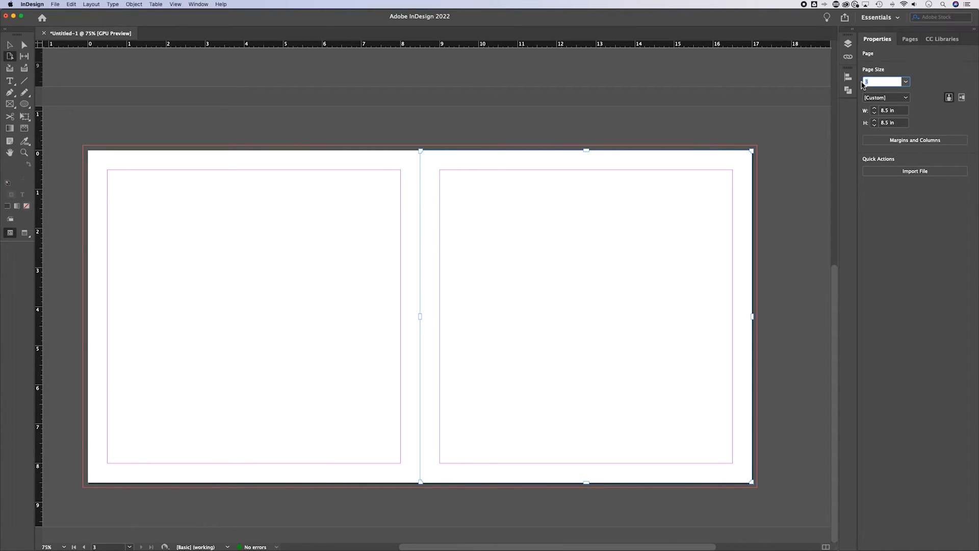
{"action": "type", "text": "2-3"}
{"action": "left_click", "coordinate": [893, 122]}
{"action": "type", "text": "11"}
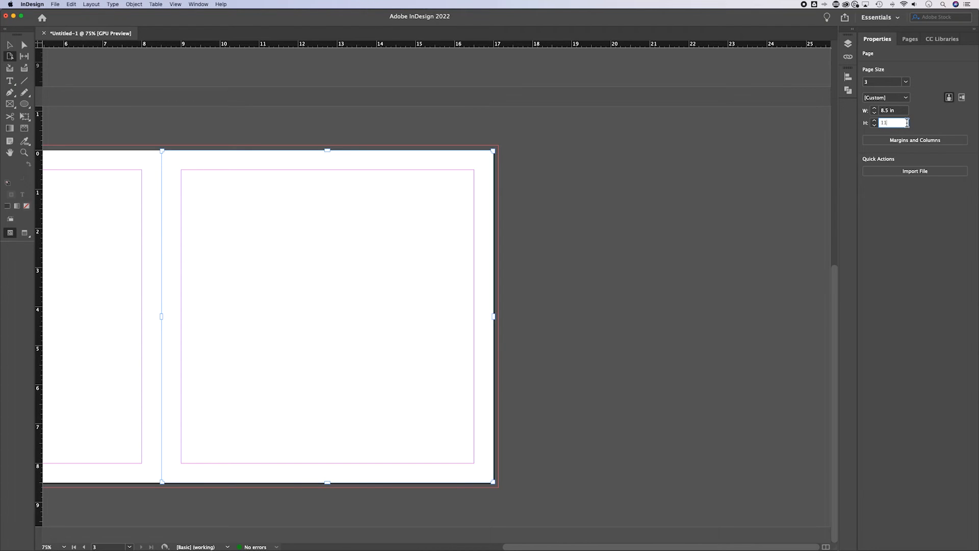
{"action": "key", "text": "Return"}
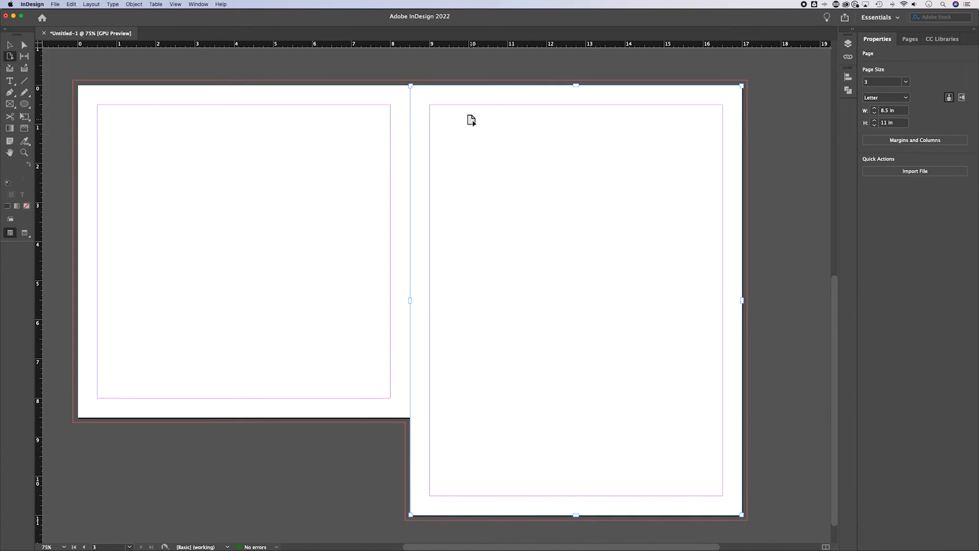
{"action": "mouse_move", "coordinate": [590, 133]}
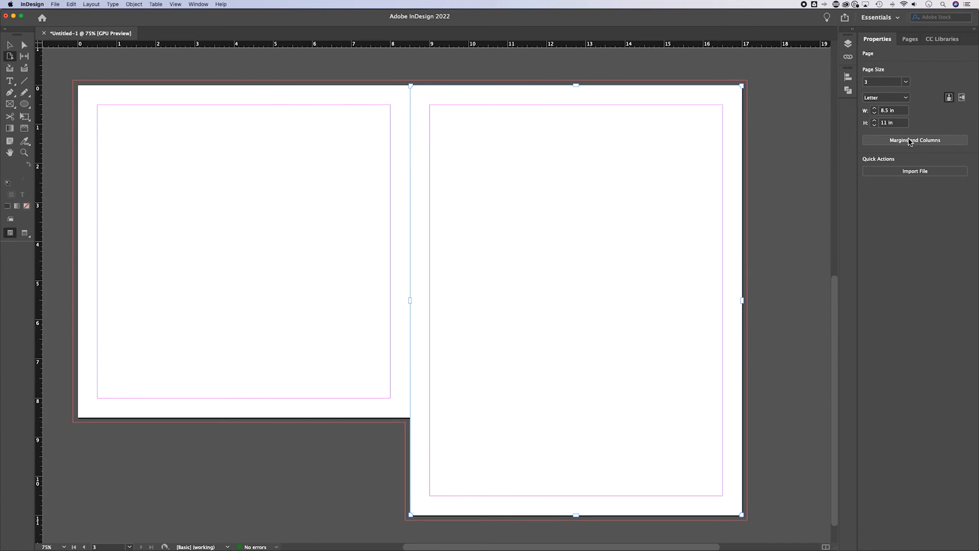
{"action": "left_click", "coordinate": [914, 140]}
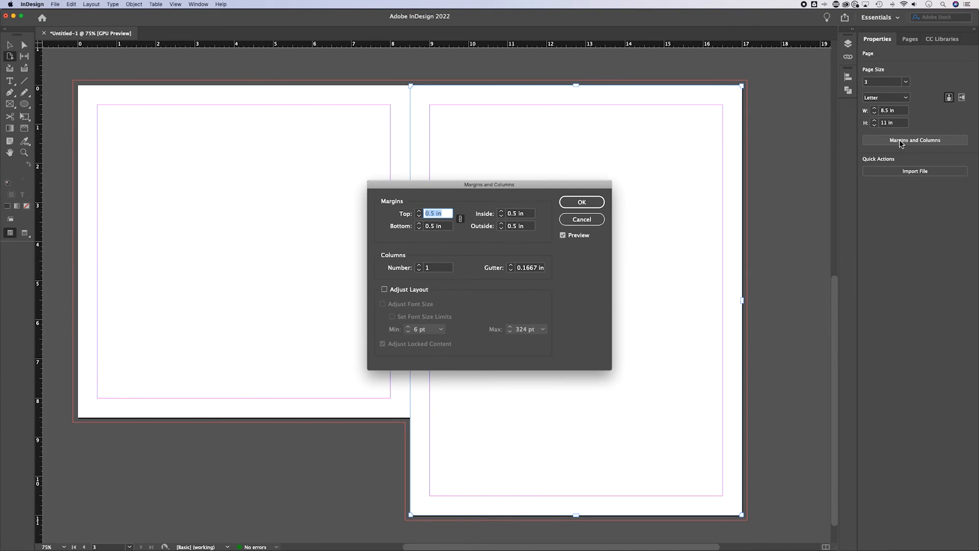
{"action": "left_click", "coordinate": [581, 201]}
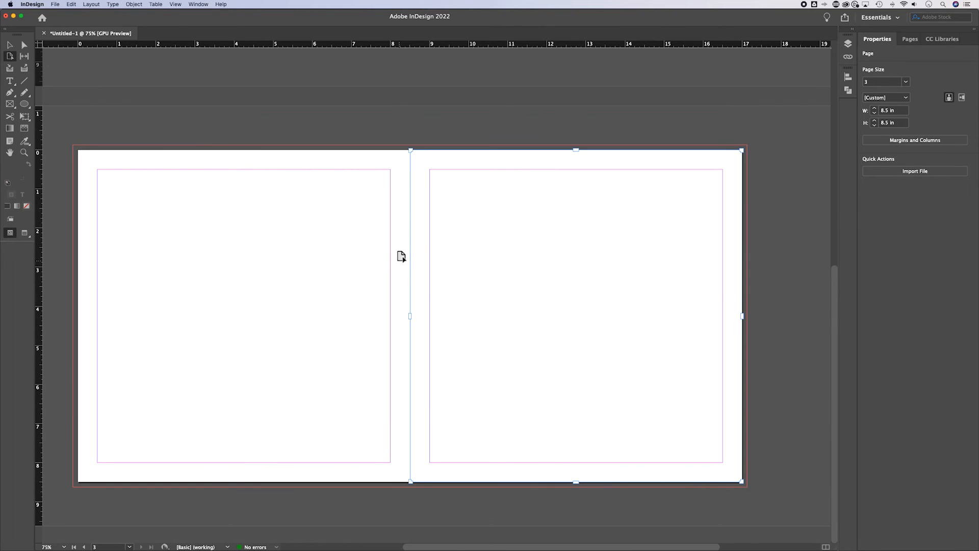
{"action": "mouse_move", "coordinate": [636, 223]}
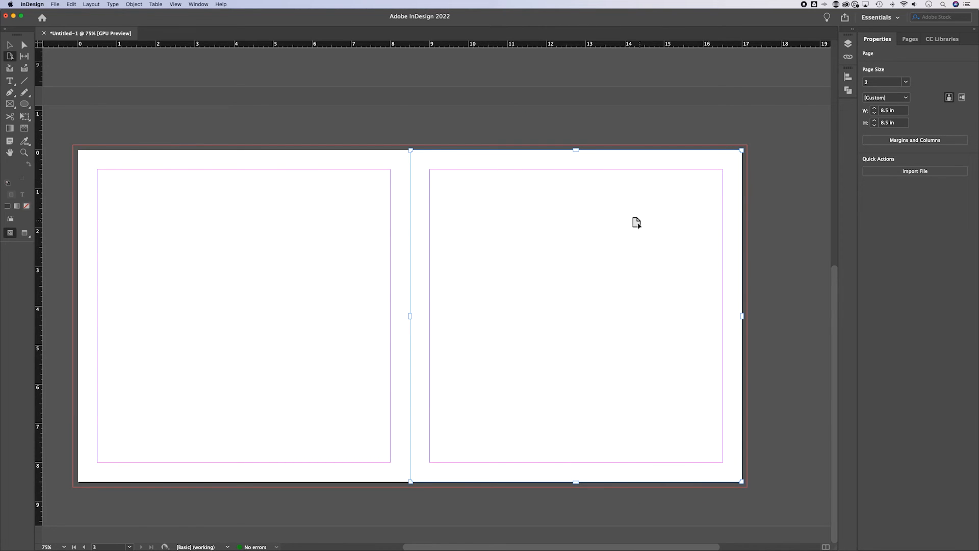
- Select page 2 and set 3 columns in Margins and Columns, then 4 columns for page 3
{"action": "left_click", "coordinate": [83, 547]}
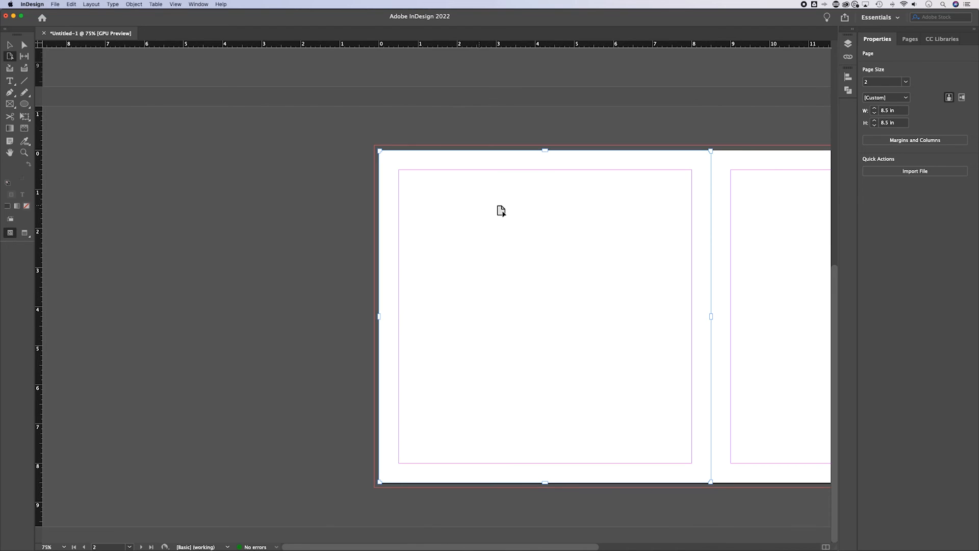
{"action": "left_click", "coordinate": [914, 139]}
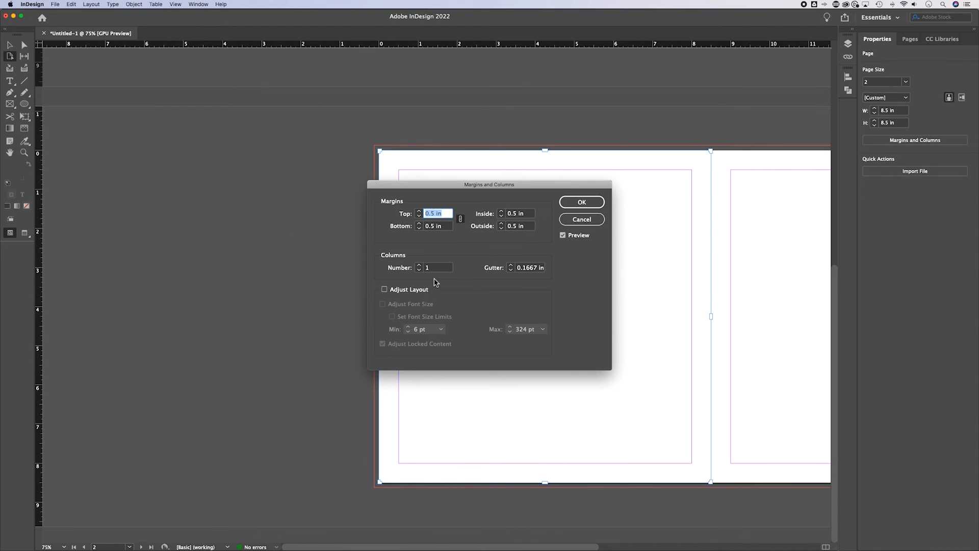
{"action": "left_click", "coordinate": [580, 202]}
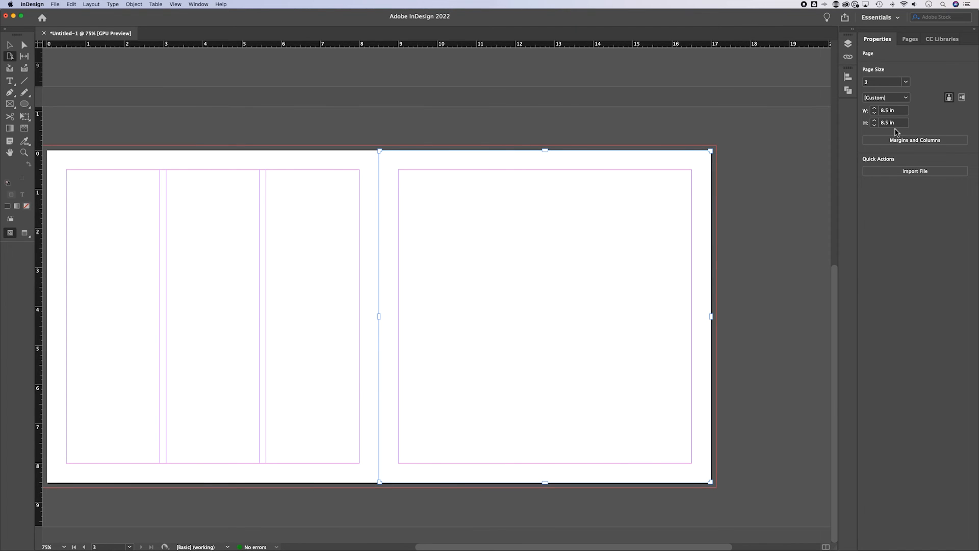
{"action": "left_click", "coordinate": [914, 140]}
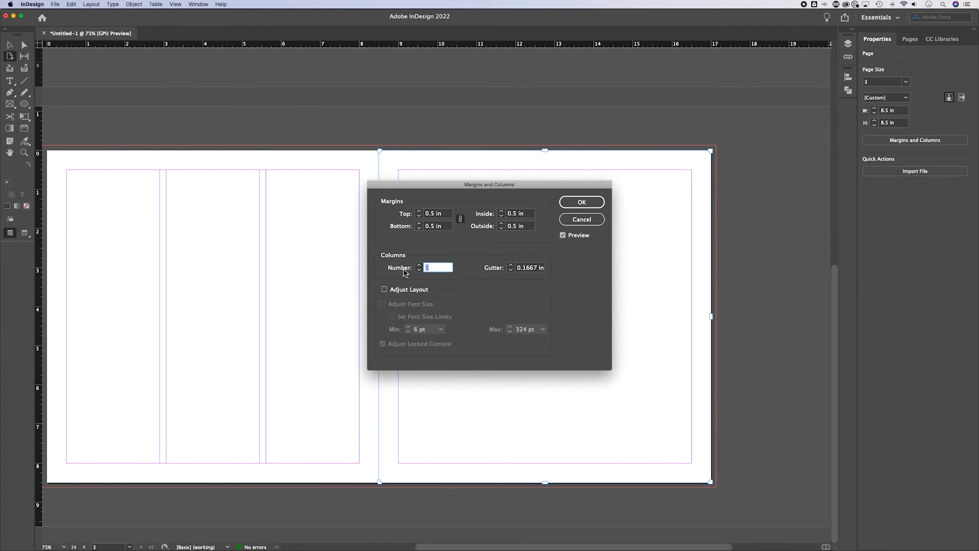
{"action": "left_click", "coordinate": [580, 202]}
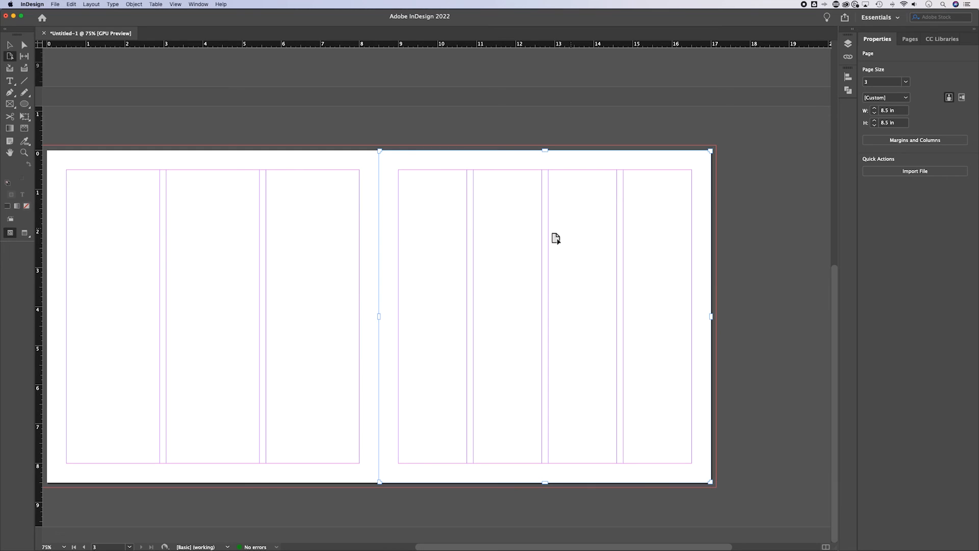
{"action": "mouse_move", "coordinate": [369, 166]}
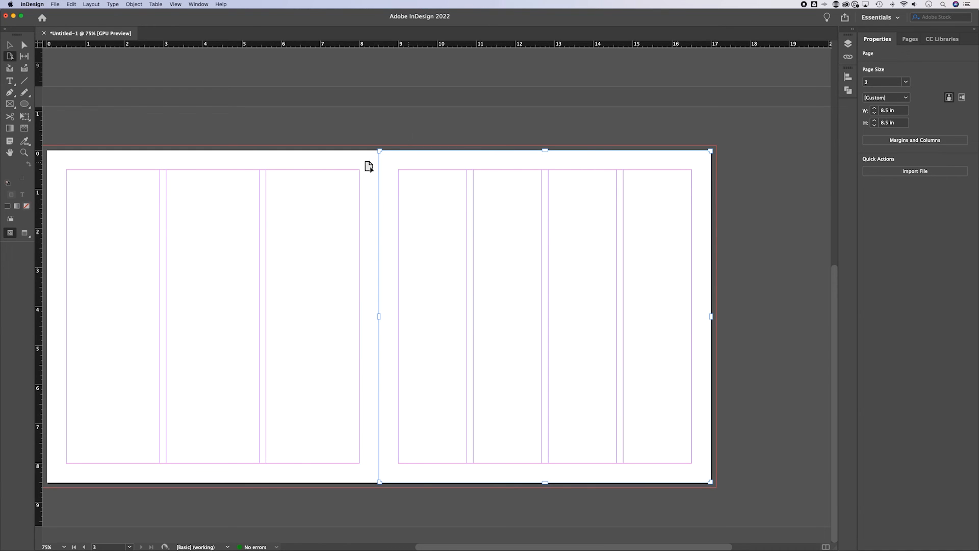
{"action": "mouse_move", "coordinate": [373, 174]}
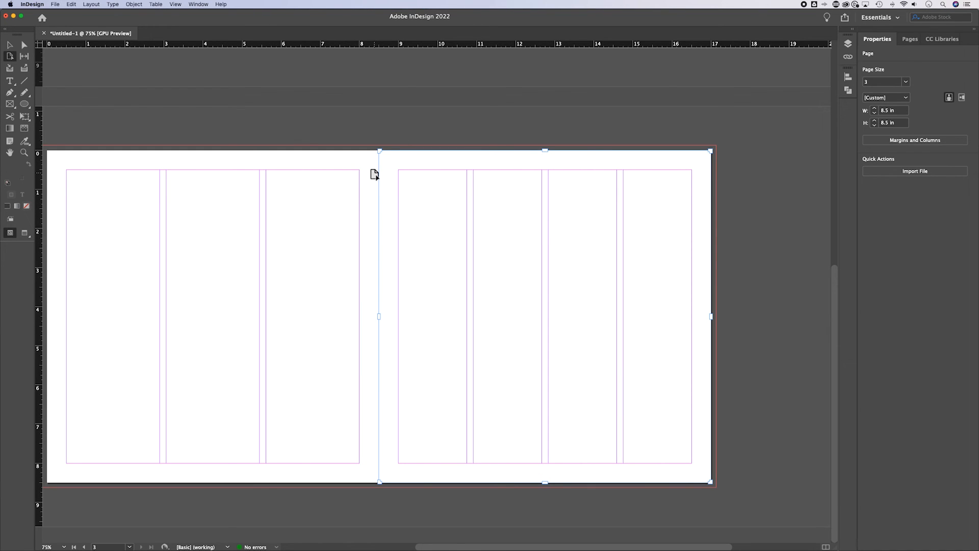
{"action": "mouse_move", "coordinate": [403, 173]}
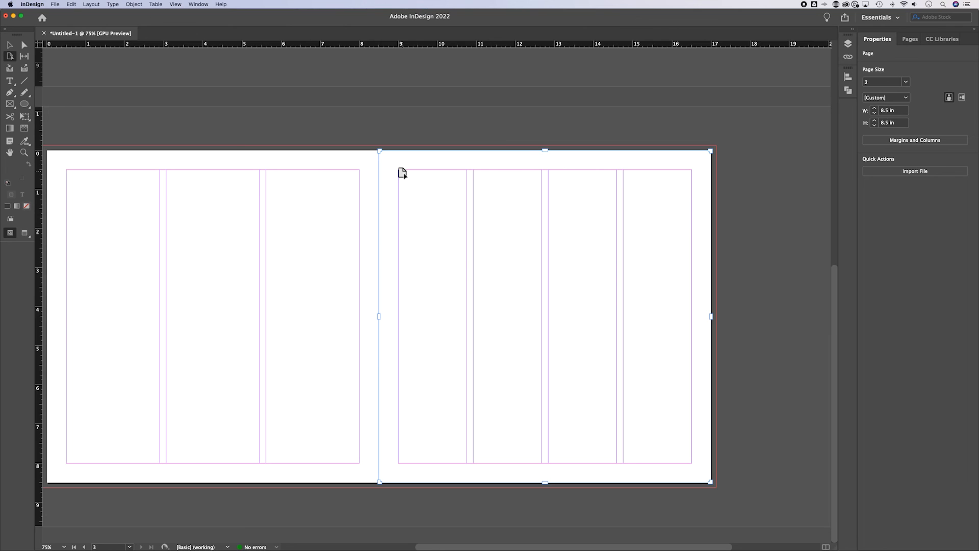
{"action": "mouse_move", "coordinate": [482, 213]}
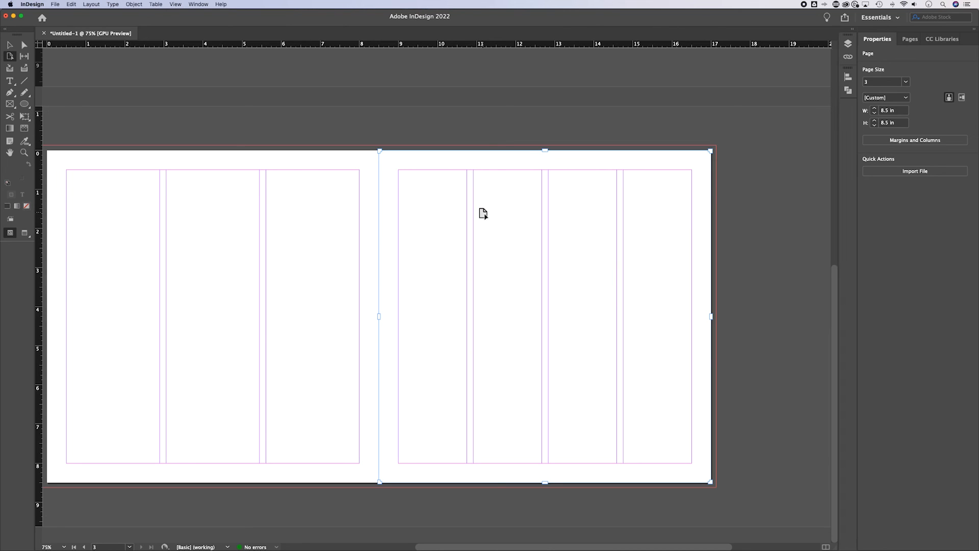